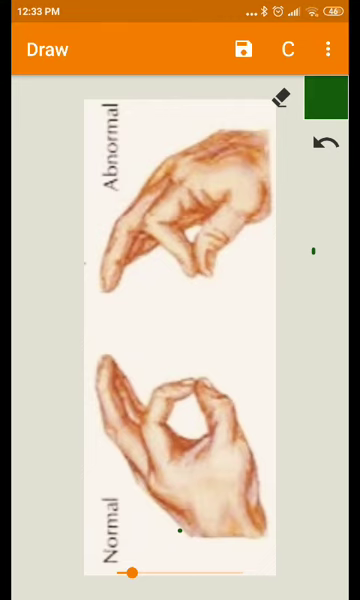
Mark the finger joints of both hands with green freehand strokes, undoing the last one.
left_click_drag(268, 436, 268, 500)
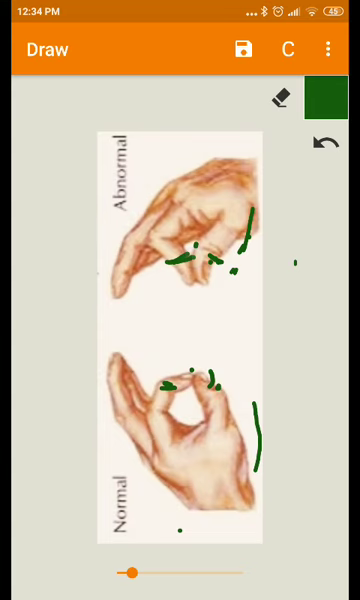
left_click(324, 144)
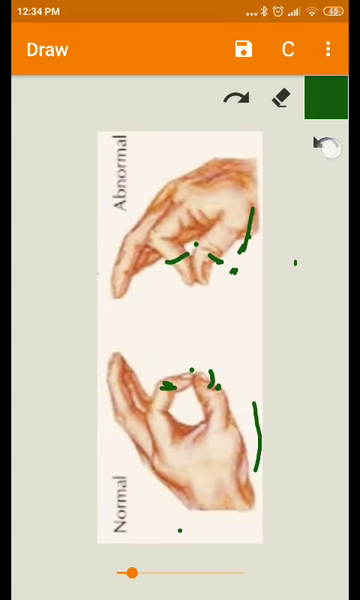